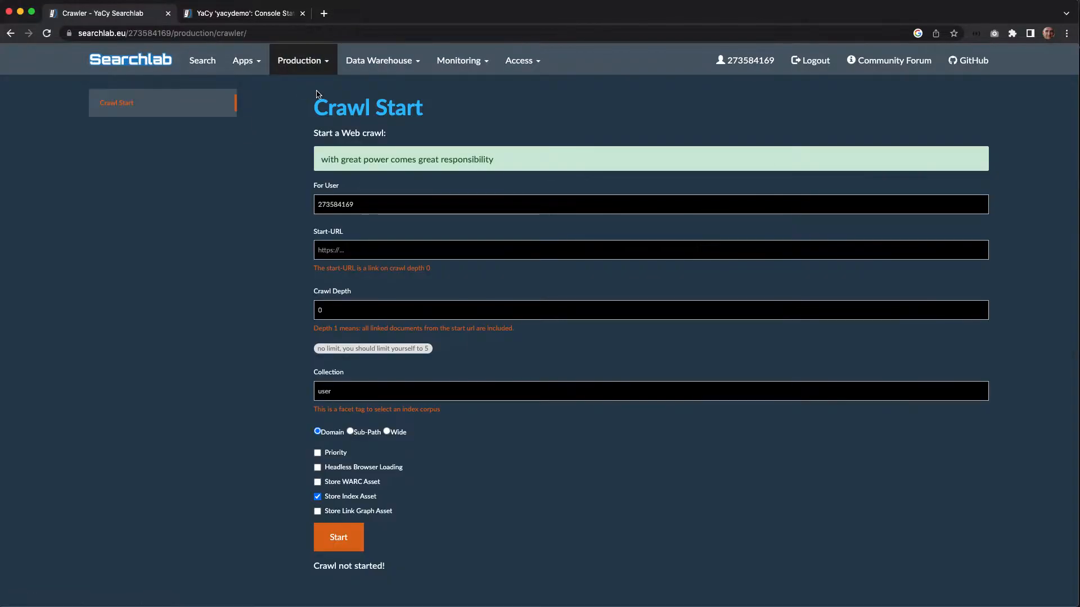
pyautogui.moveTo(408, 154)
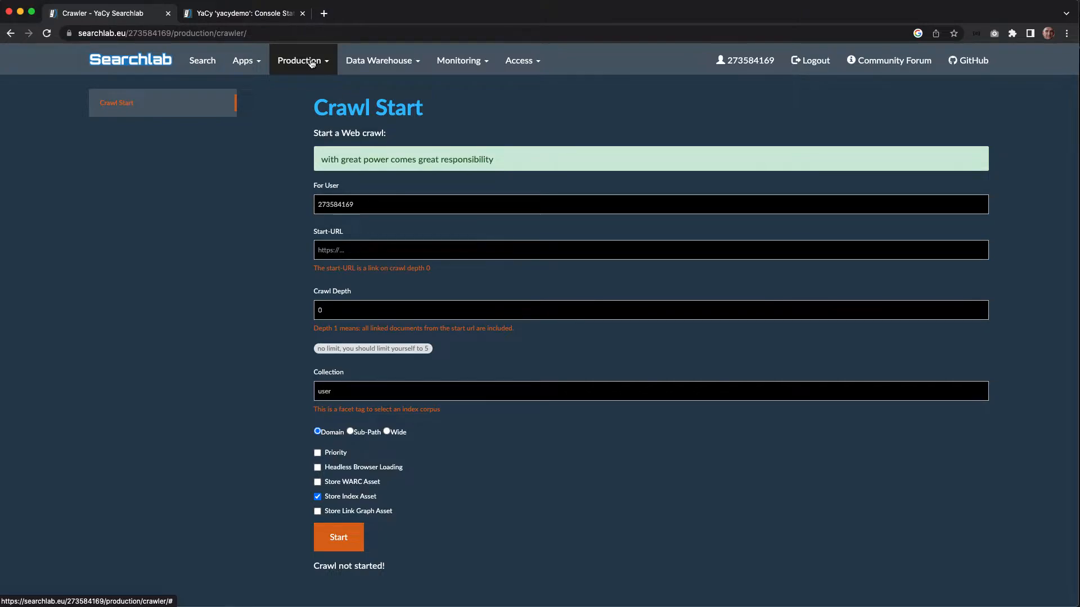
pyautogui.moveTo(243, 60)
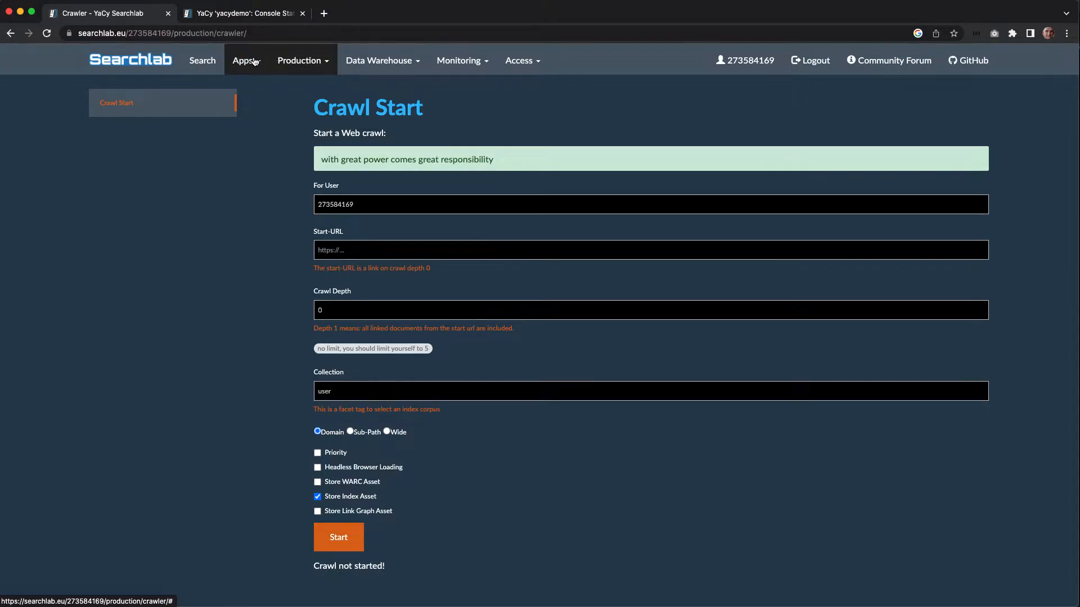
pyautogui.moveTo(301, 61)
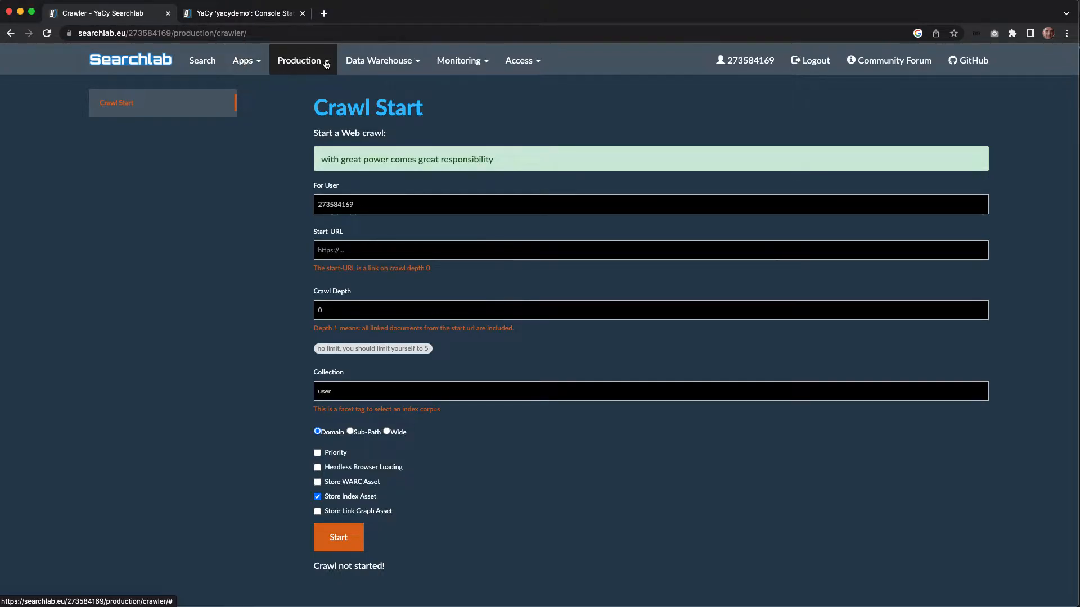
# Open Index Export from the Production menu, showing 10417 documents and 1 collection.
pyautogui.click(302, 61)
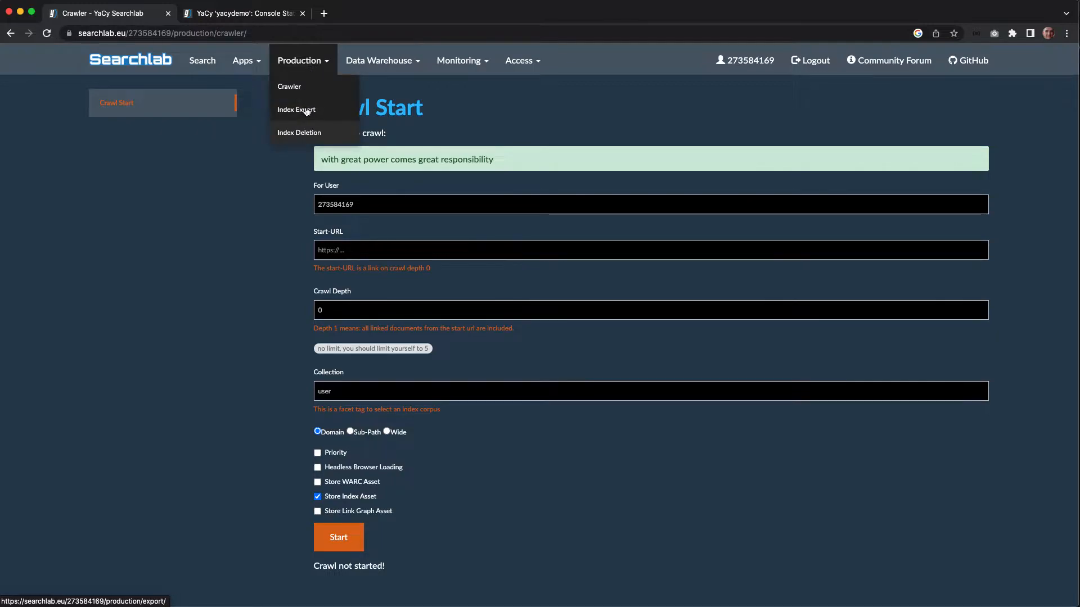
pyautogui.click(297, 110)
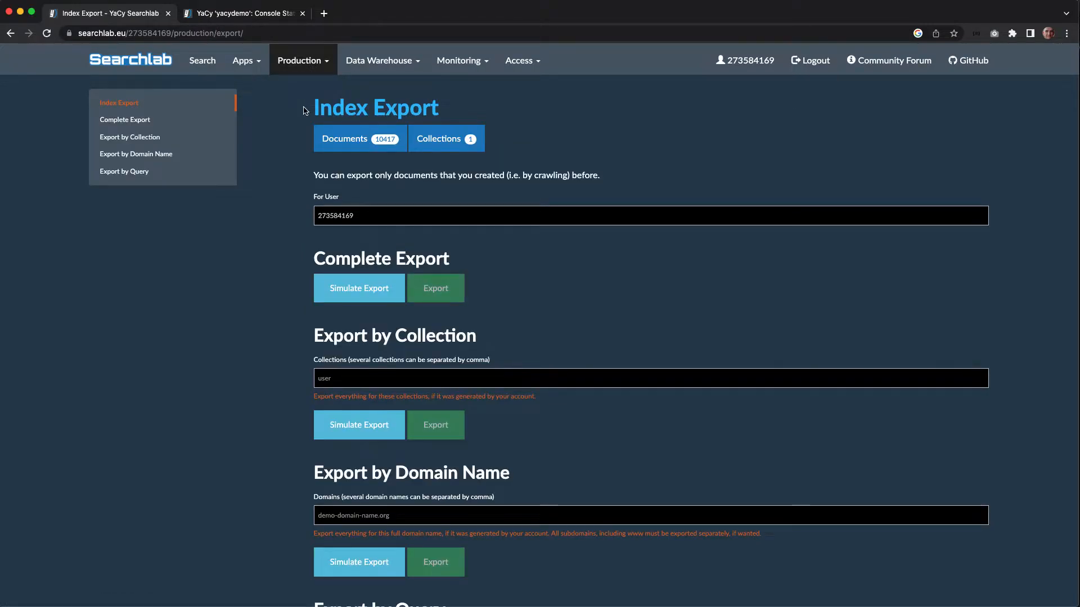
pyautogui.moveTo(292, 108)
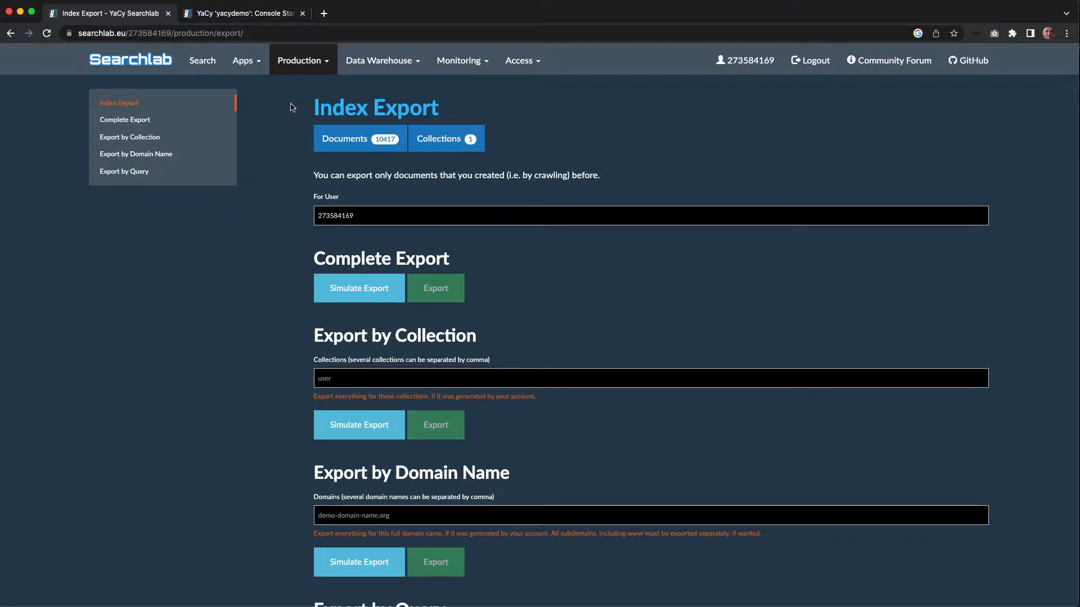
pyautogui.moveTo(383, 249)
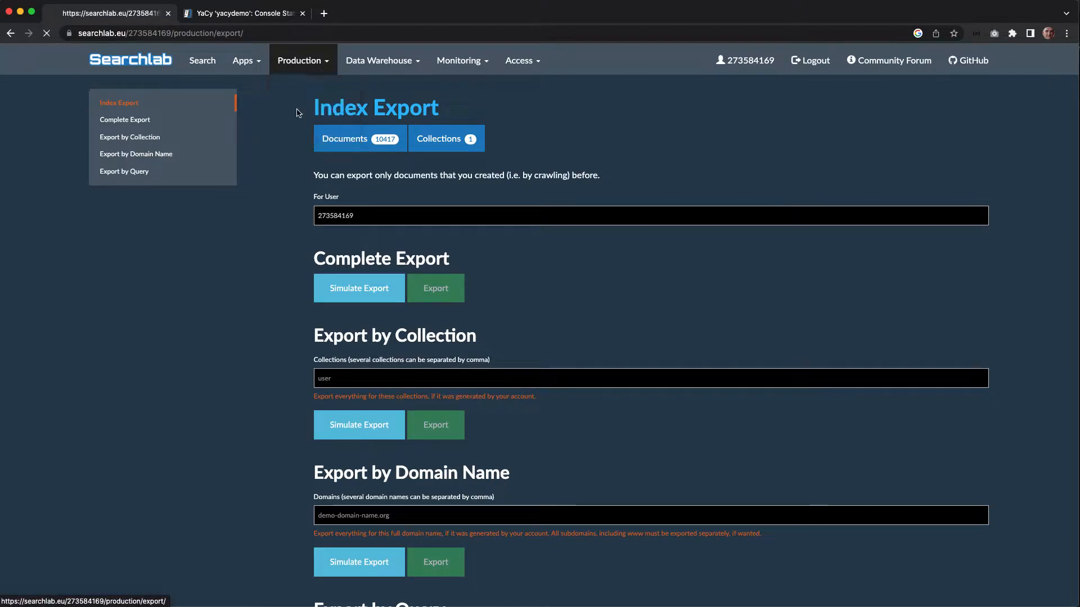
pyautogui.moveTo(358, 288)
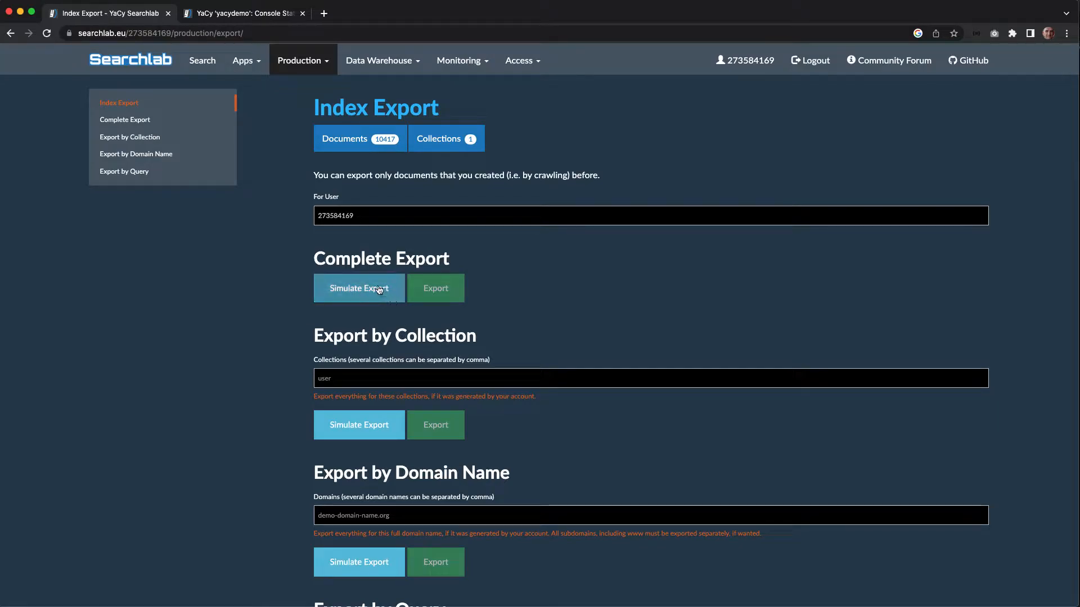
# Run Simulate Export under Complete Export, which reports 10417 documents.
pyautogui.click(359, 288)
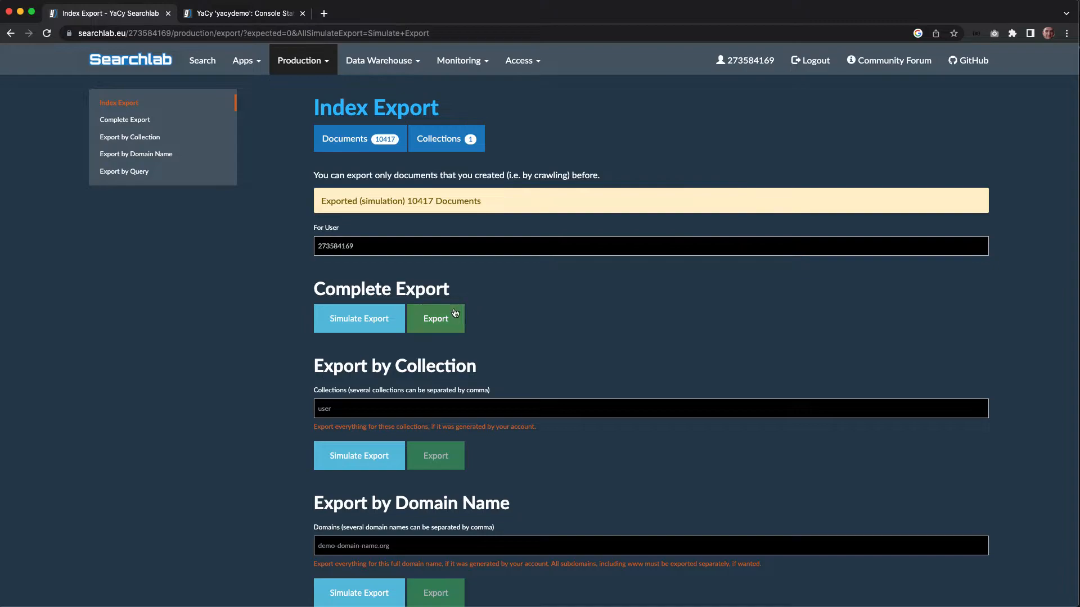
pyautogui.moveTo(444, 323)
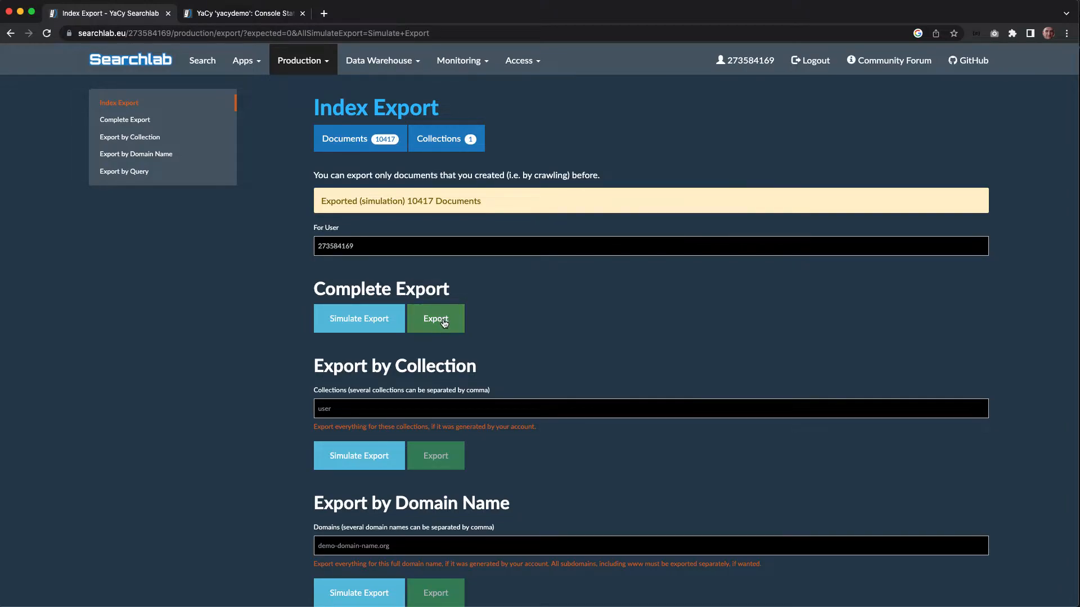
# Run the real Complete Export until it reports 10417 documents exported.
pyautogui.click(436, 318)
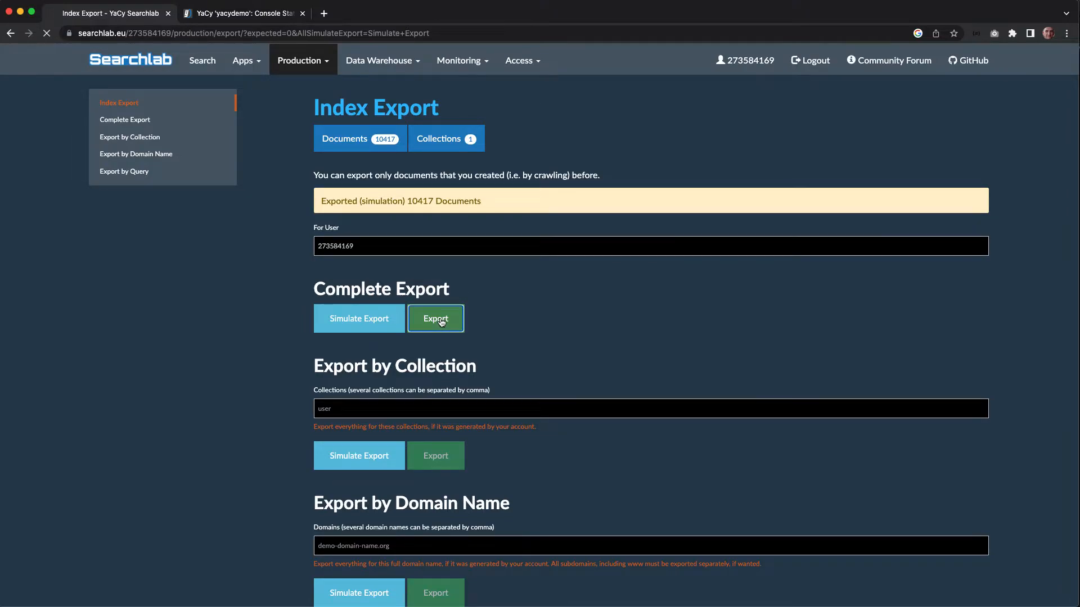
pyautogui.click(436, 319)
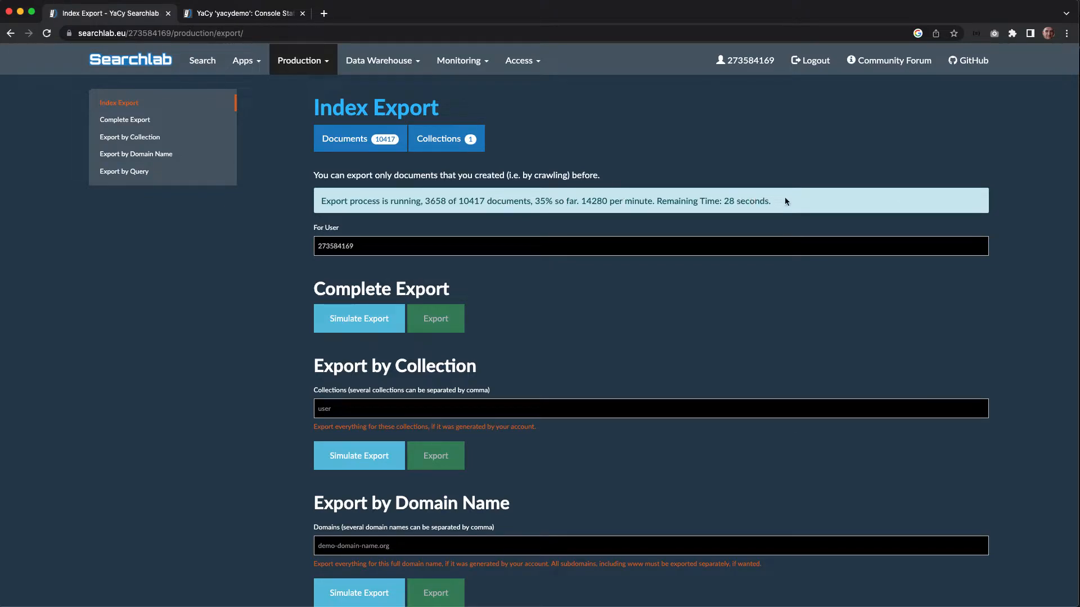
pyautogui.moveTo(800, 203)
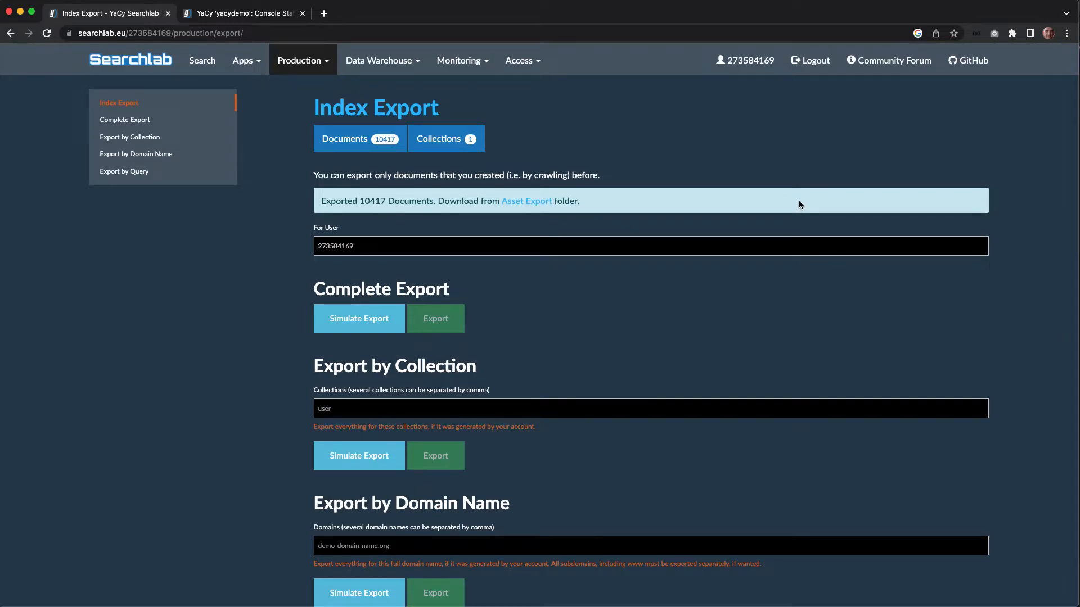
pyautogui.moveTo(587, 162)
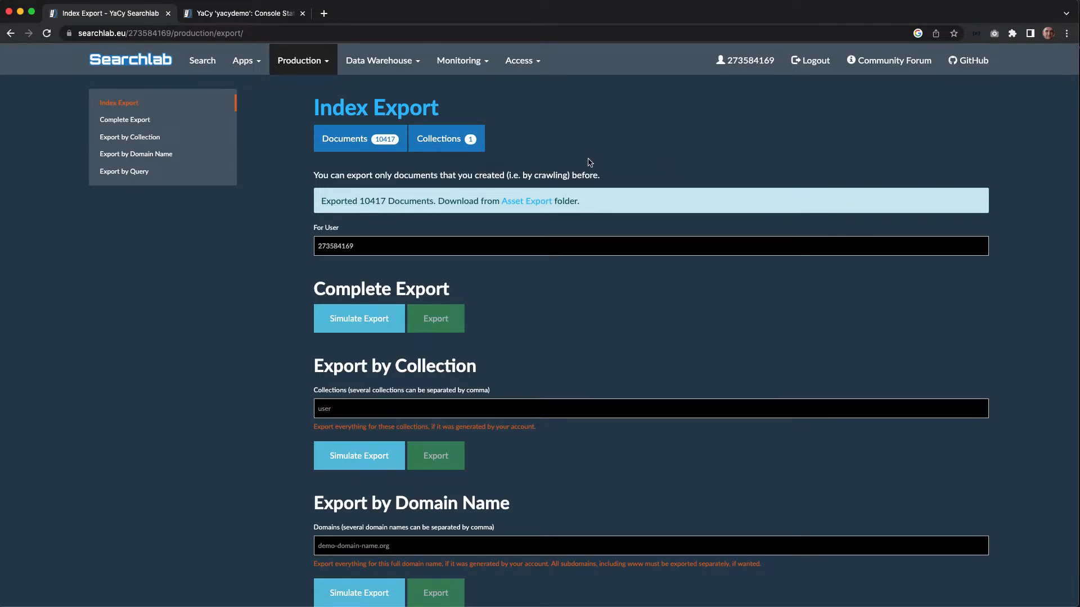
pyautogui.moveTo(527, 200)
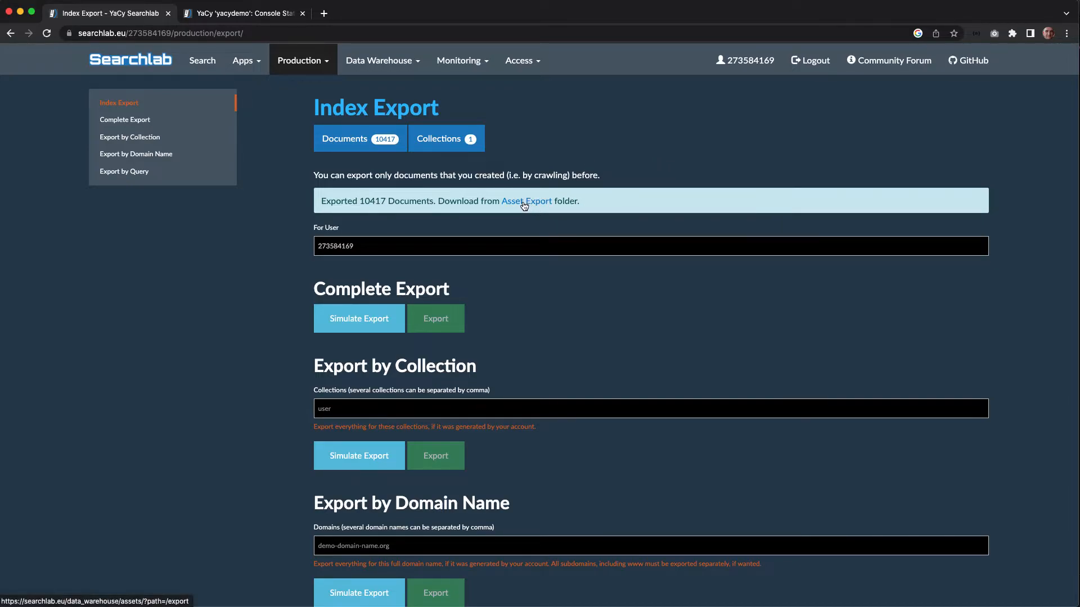
pyautogui.moveTo(378, 61)
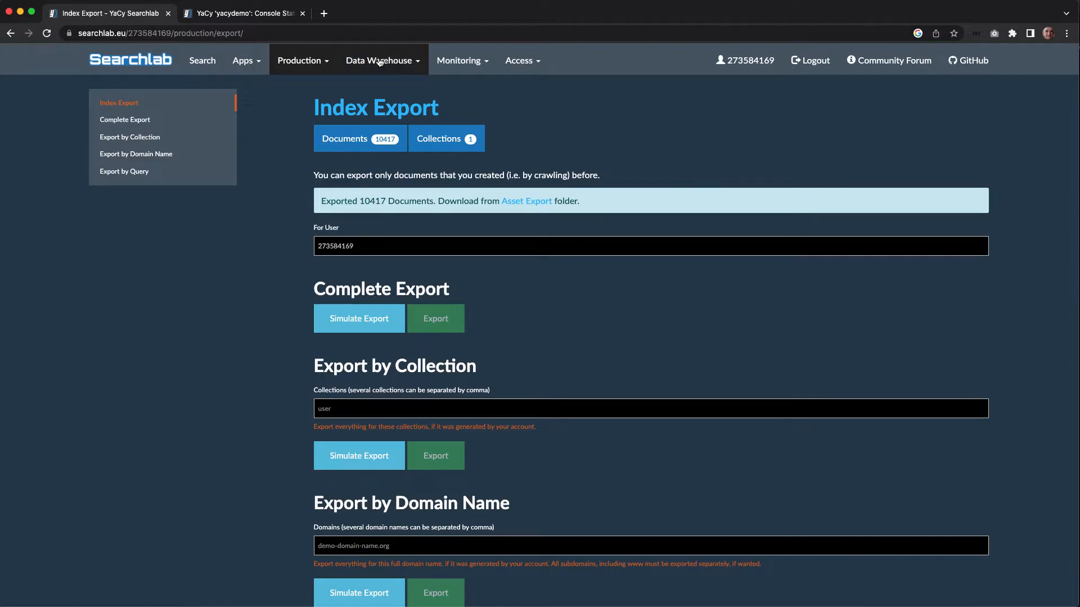
pyautogui.click(379, 60)
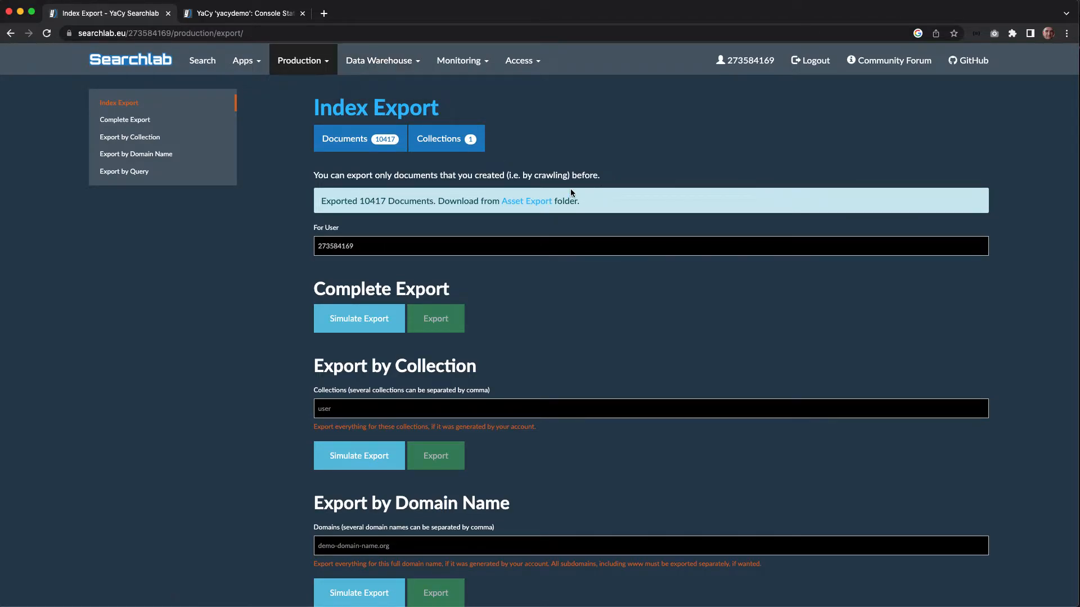
pyautogui.moveTo(526, 201)
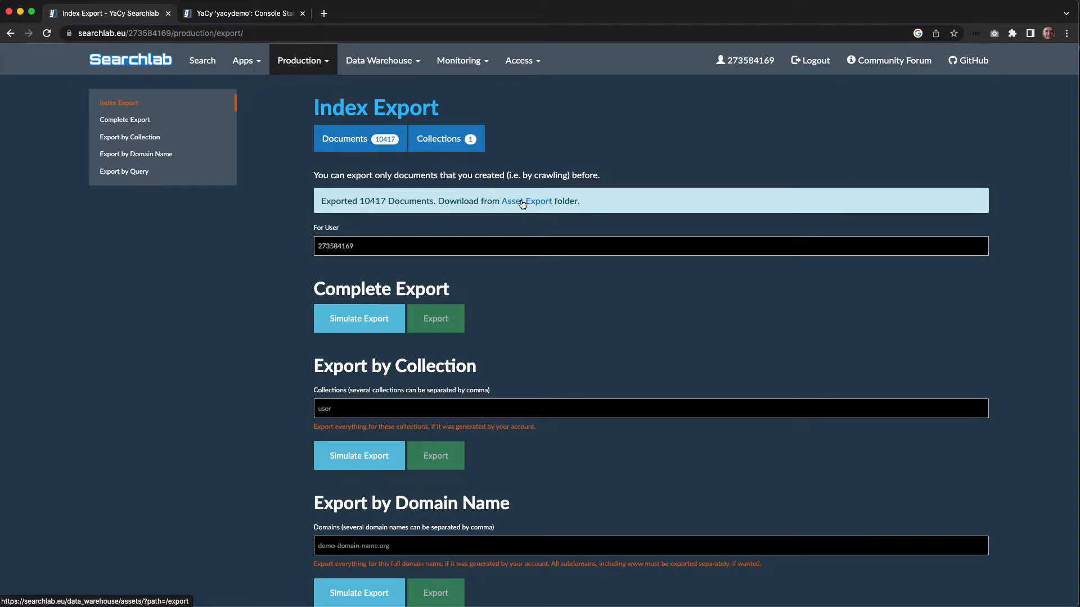
# Follow the Asset Export link to Assets, listing corpus.csv and crawl, export, index folders.
pyautogui.click(526, 201)
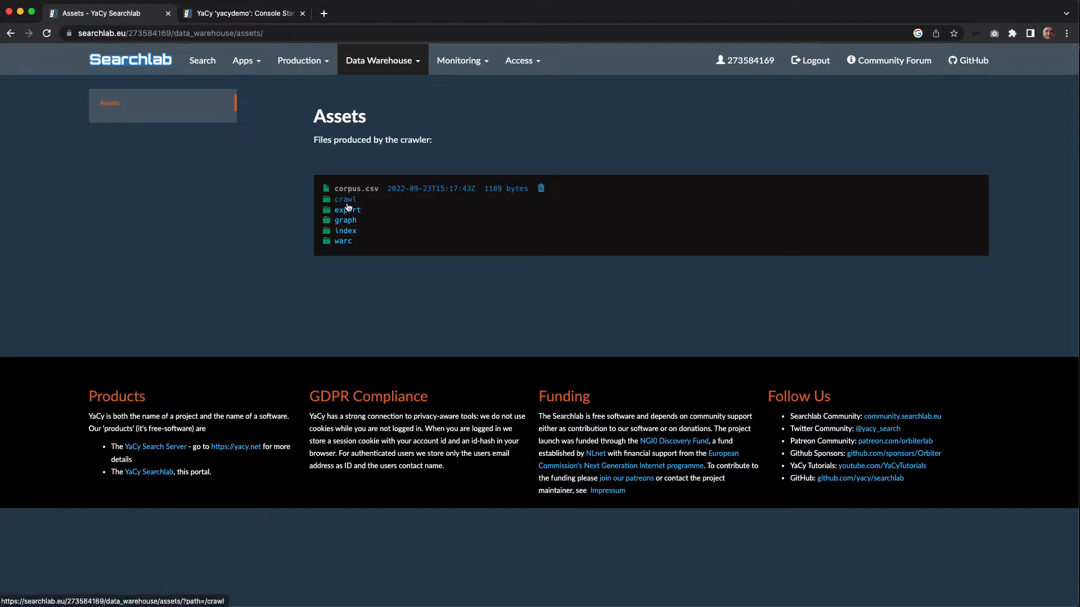
pyautogui.moveTo(359, 169)
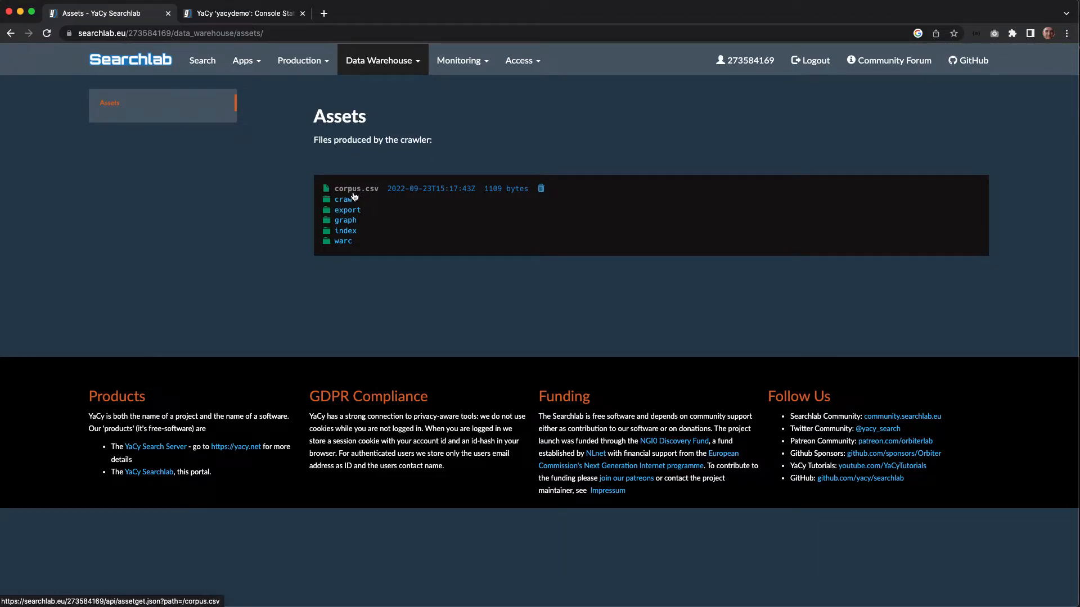
pyautogui.moveTo(427, 305)
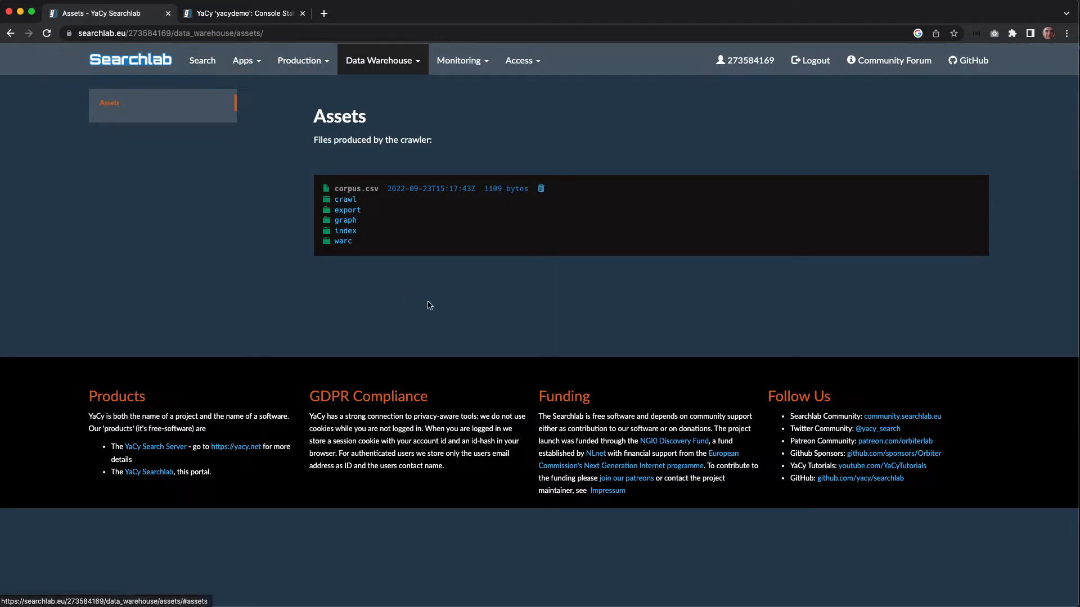
pyautogui.moveTo(429, 209)
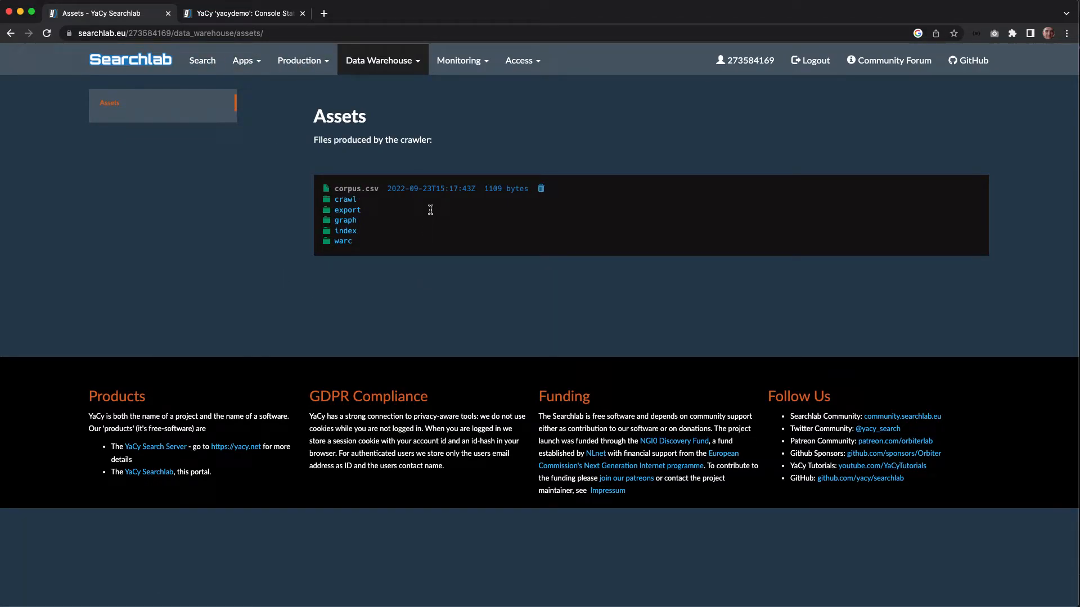
pyautogui.moveTo(347, 210)
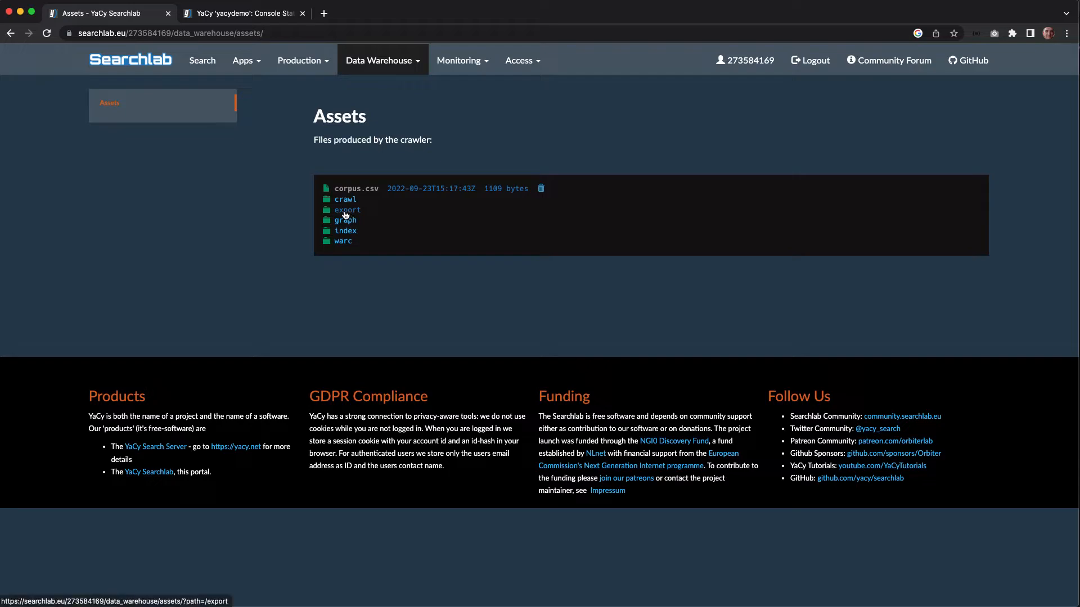
# Delete the duplicate export, copy the jsonlist.gz link, and switch to the yacydemo tab.
pyautogui.click(347, 210)
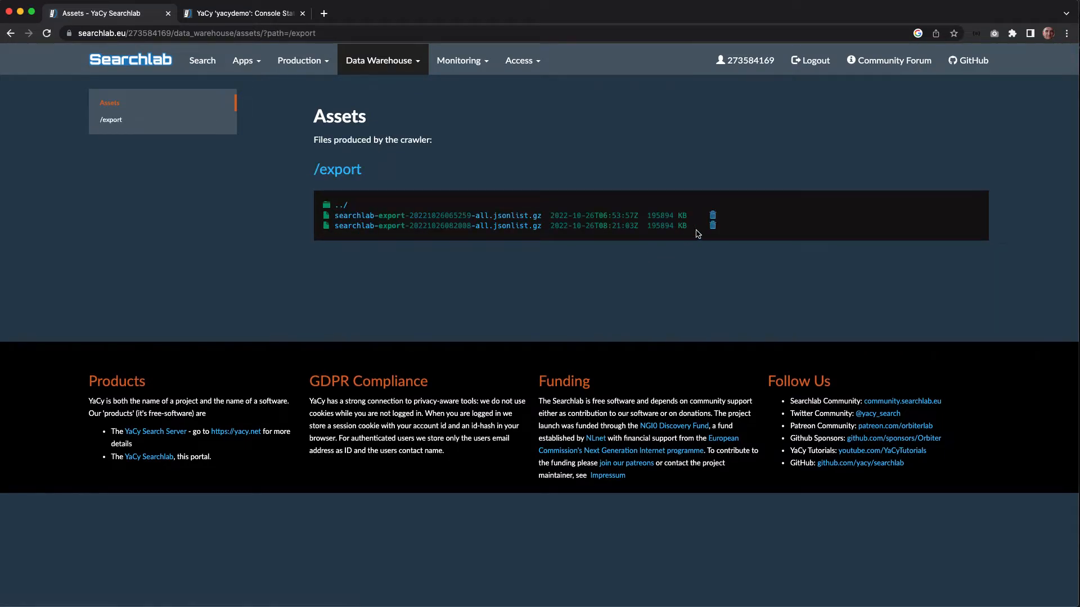
pyautogui.click(712, 215)
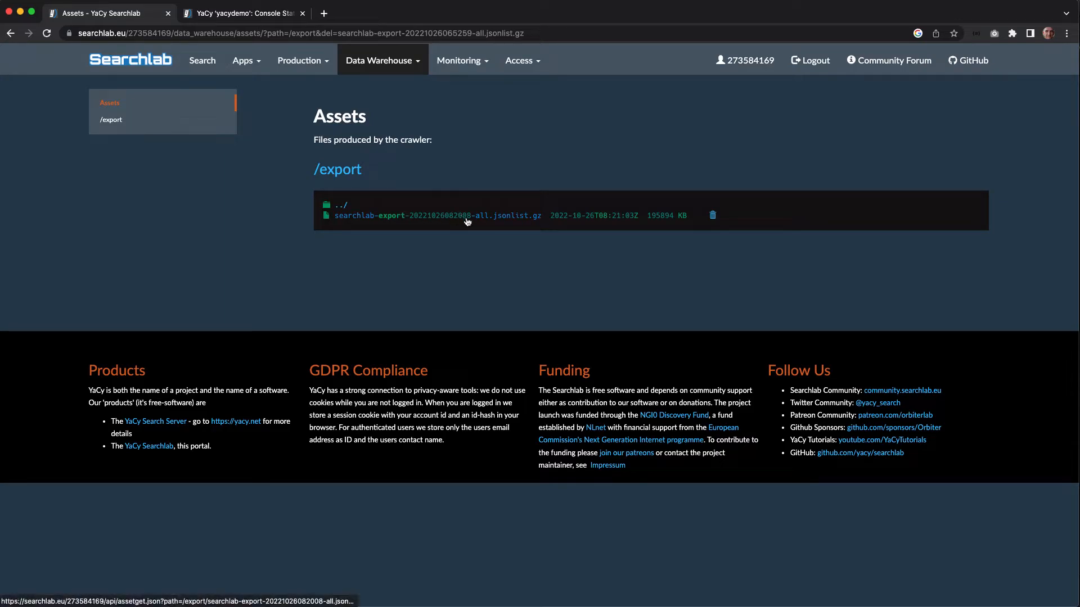
pyautogui.rightClick(437, 215)
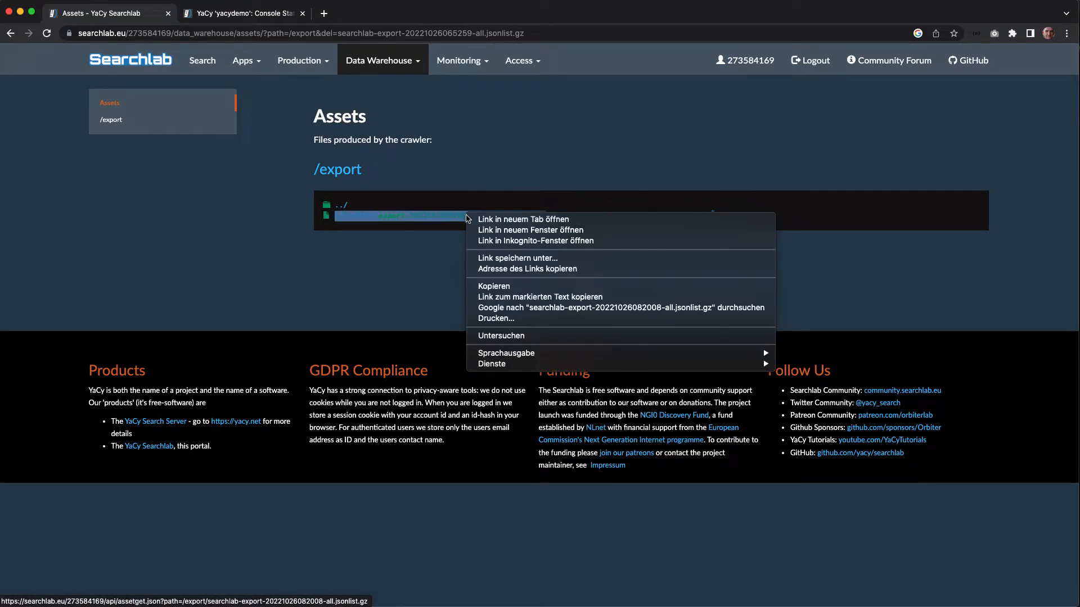
pyautogui.moveTo(526, 269)
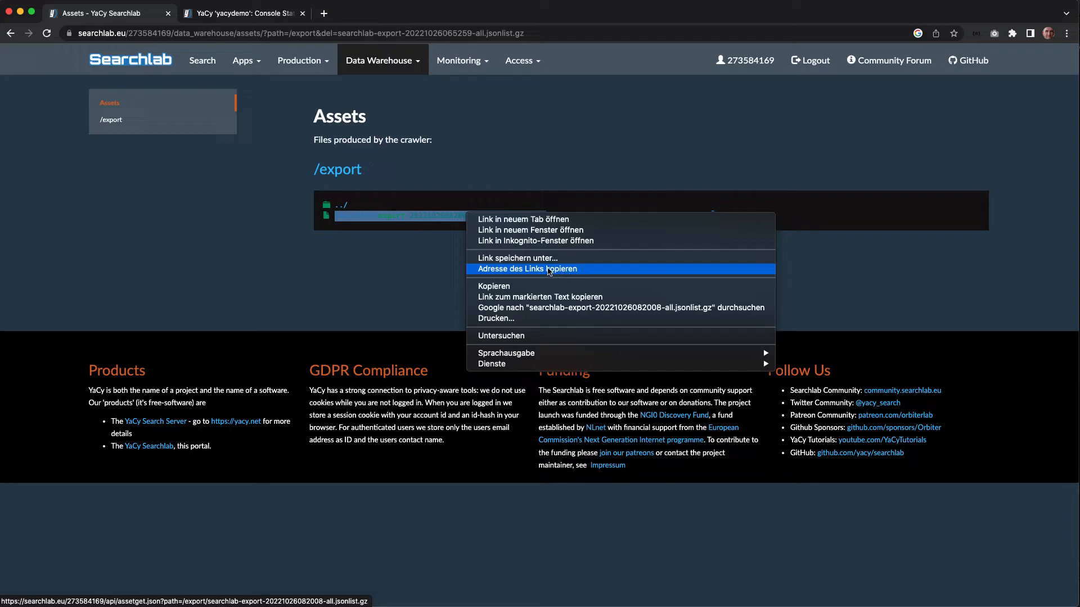
pyautogui.click(527, 269)
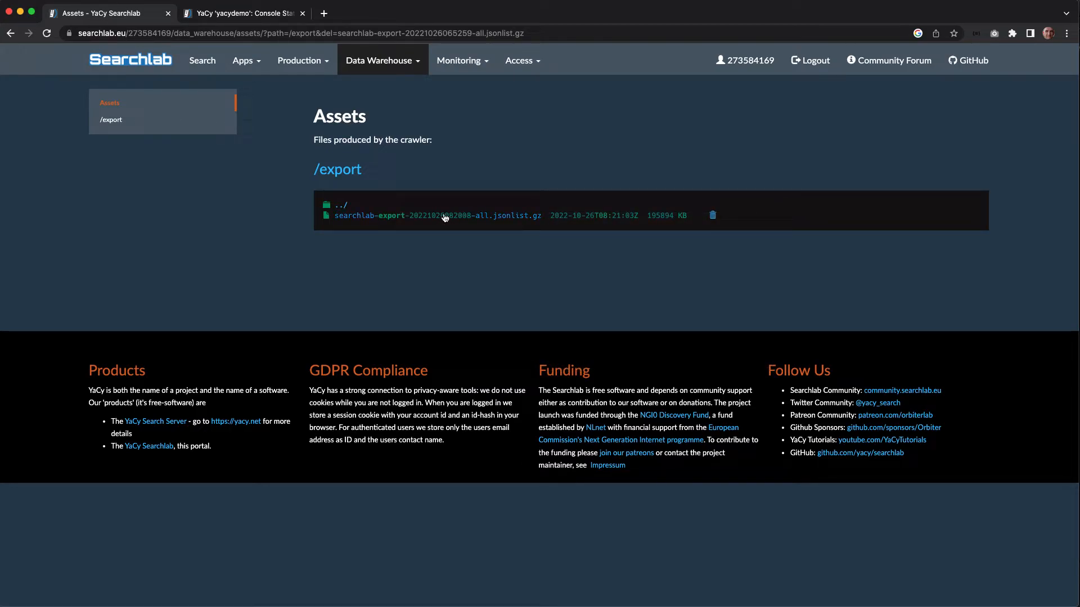
pyautogui.click(241, 13)
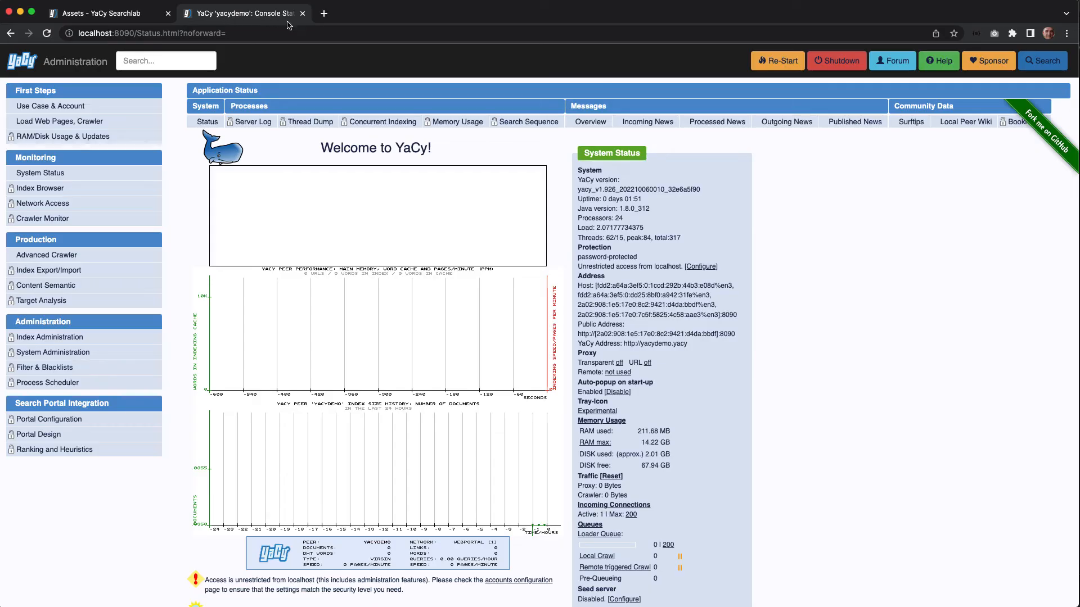
pyautogui.moveTo(505, 191)
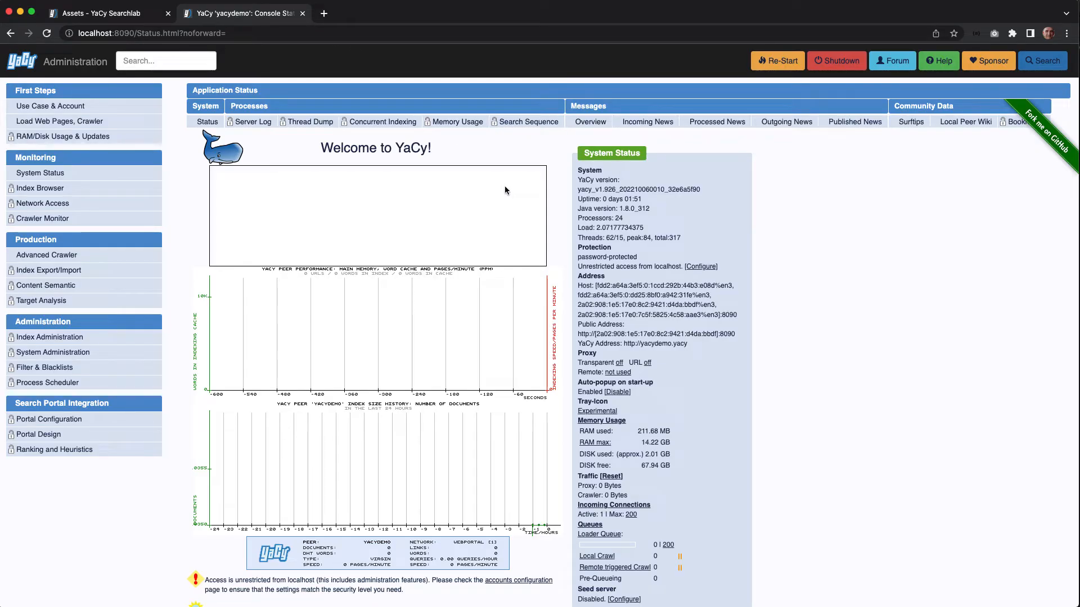
pyautogui.moveTo(96, 34)
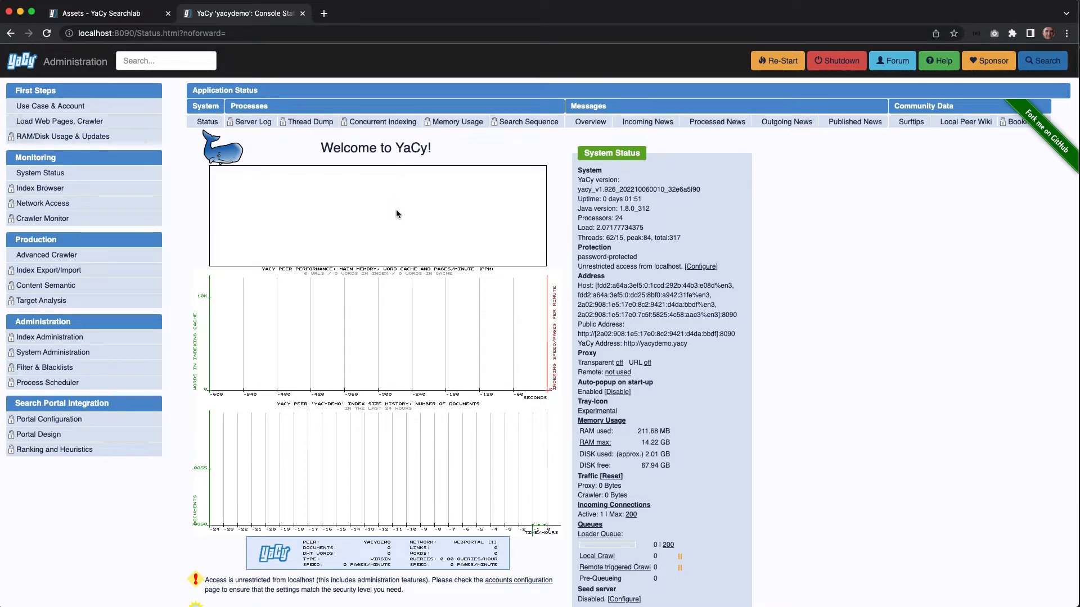
pyautogui.moveTo(46, 255)
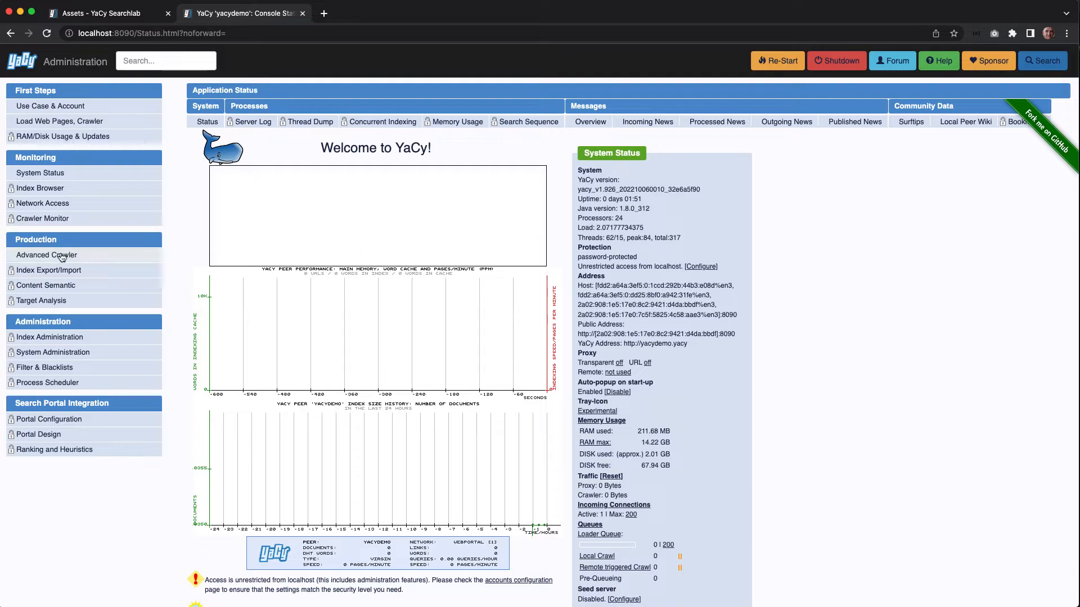
# Open Basic Configuration via 'Use Case & Account', showing the own-web-pages search portal use case.
pyautogui.click(50, 337)
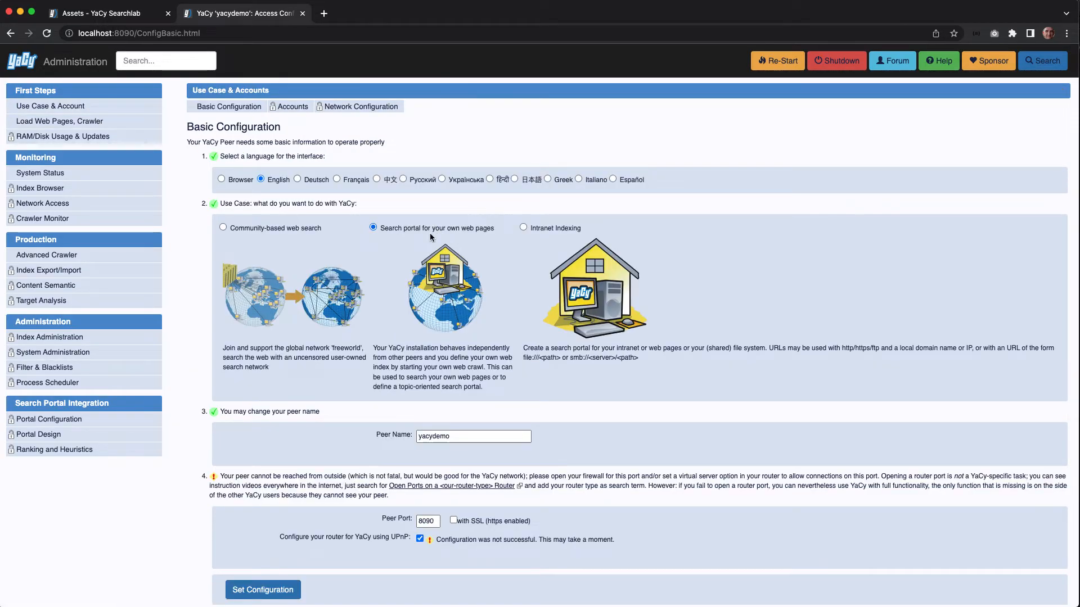
pyautogui.moveTo(461, 233)
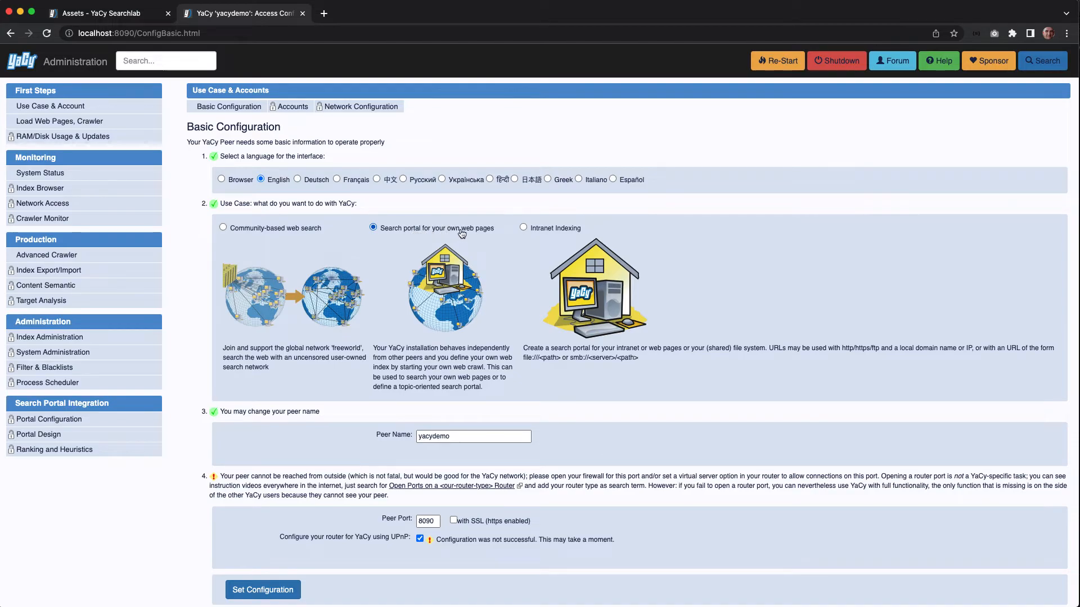
pyautogui.moveTo(702, 239)
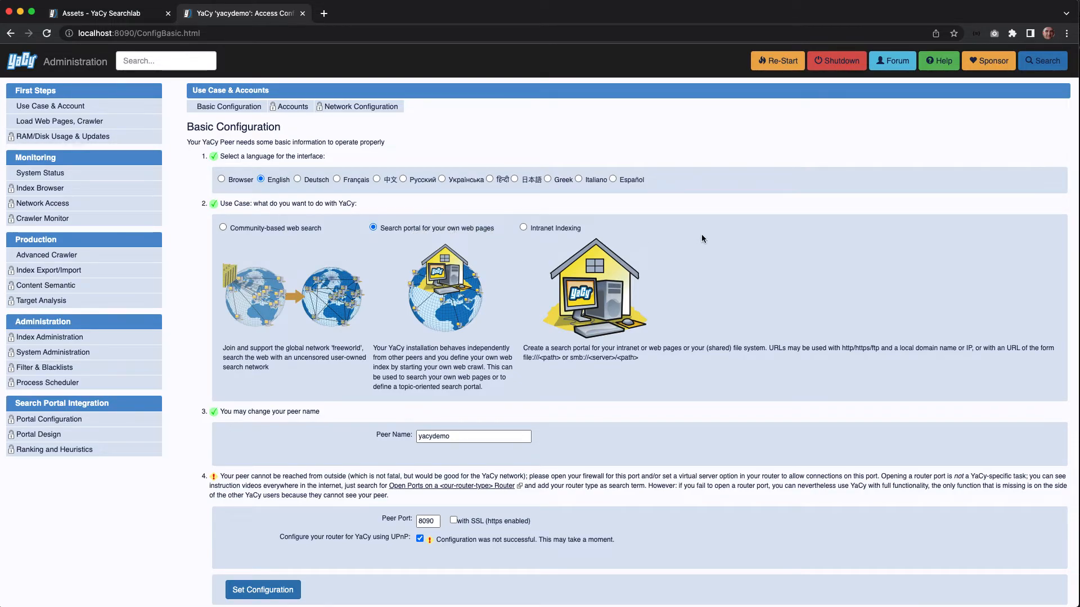
pyautogui.moveTo(62, 240)
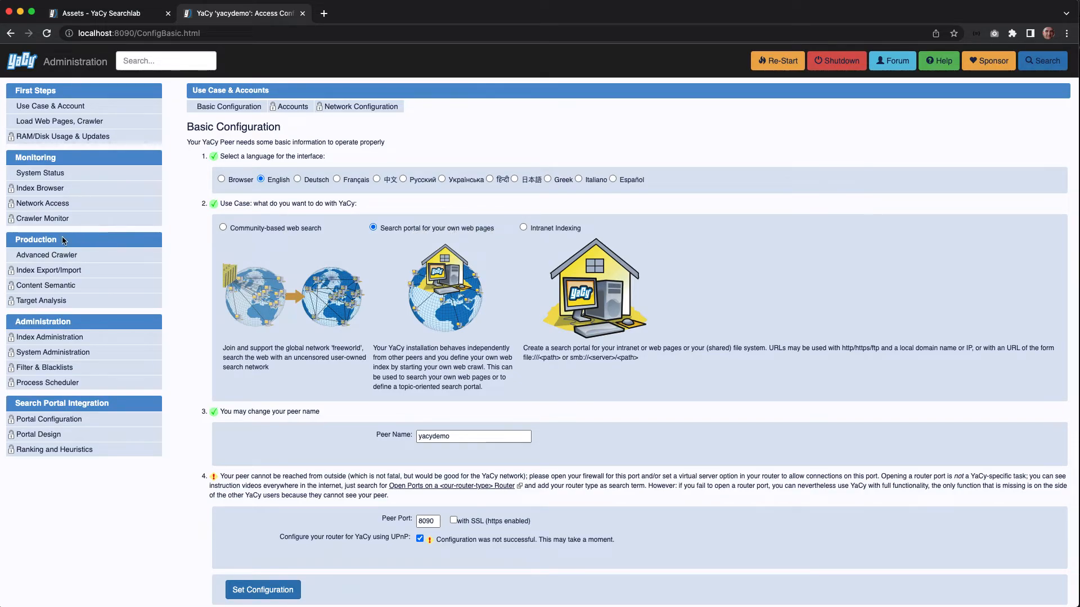
# Paste the Searchlab export link into the JsonList Importer's Url field and submit.
pyautogui.click(49, 270)
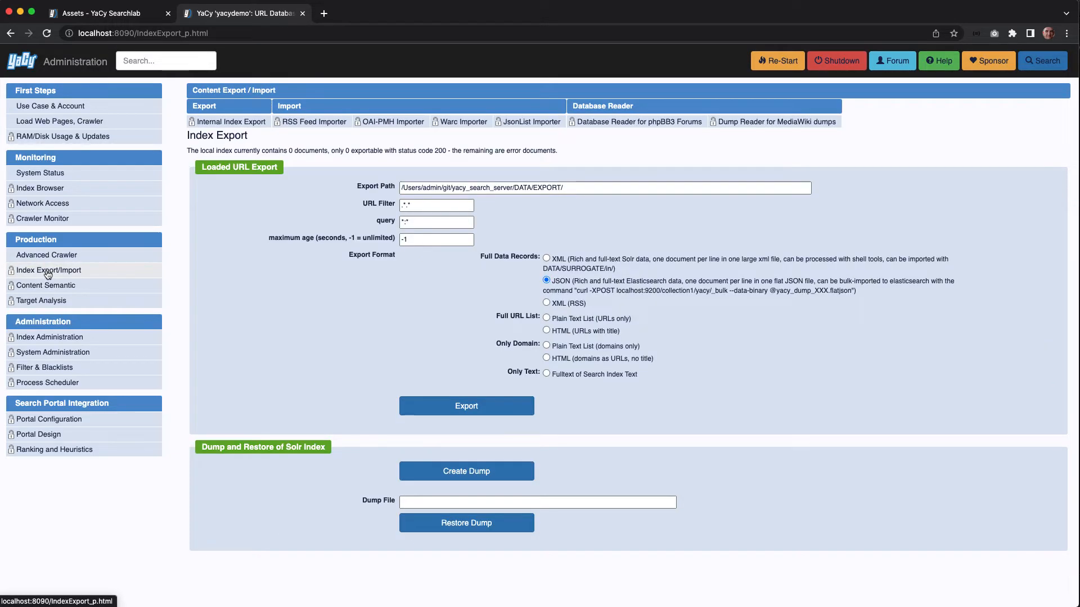
pyautogui.moveTo(527, 122)
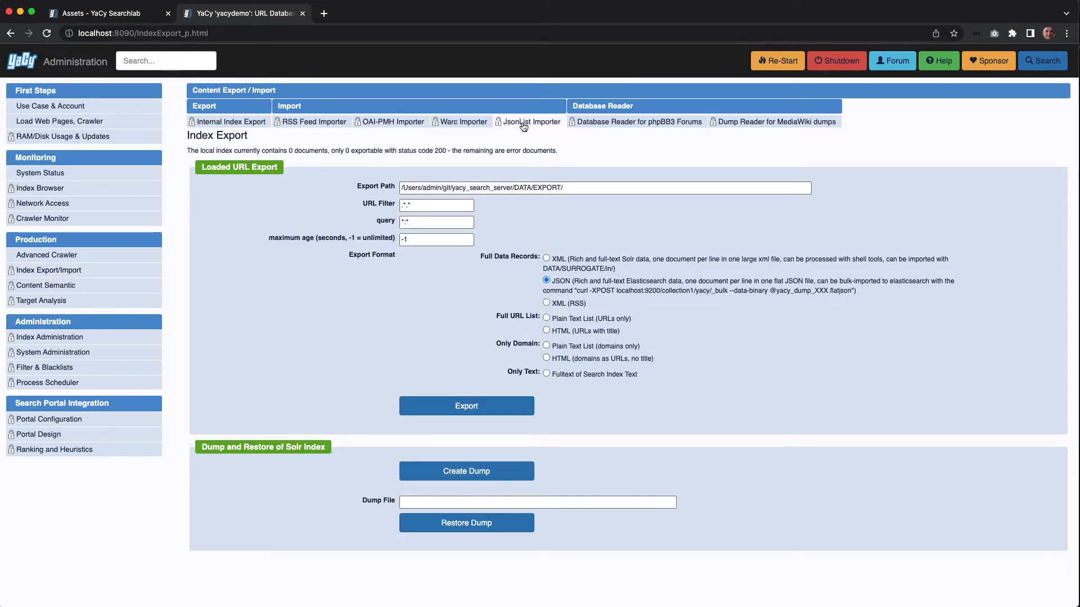
pyautogui.click(531, 122)
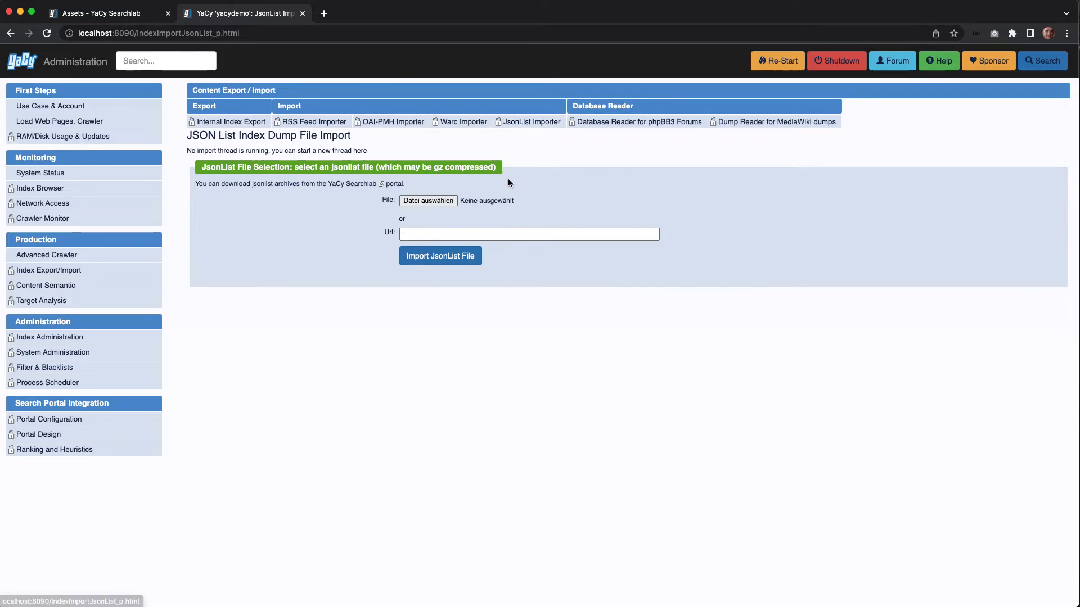
pyautogui.click(528, 234)
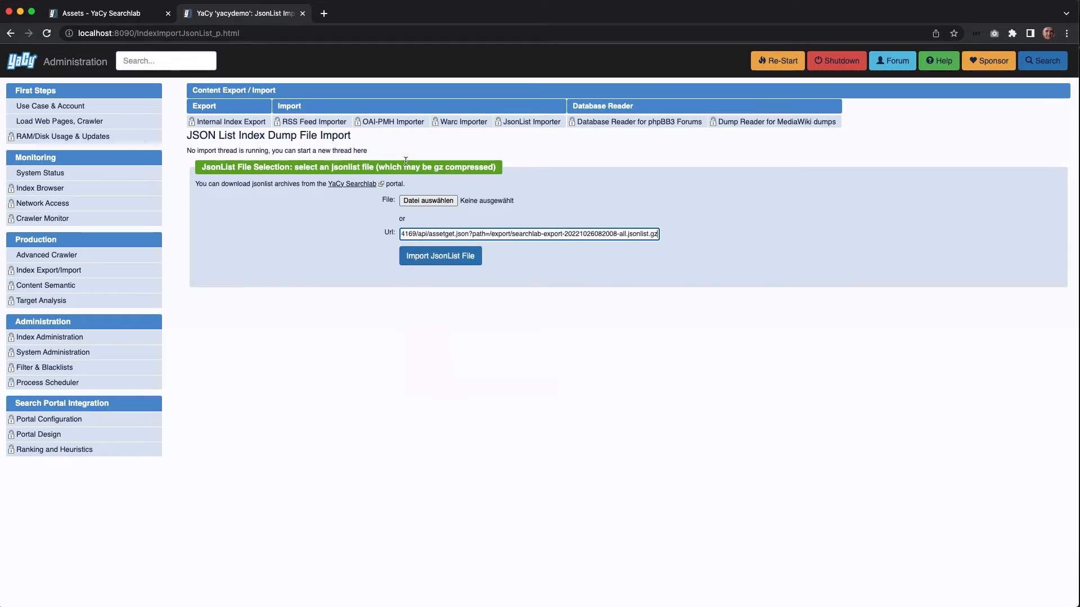
pyautogui.moveTo(525, 198)
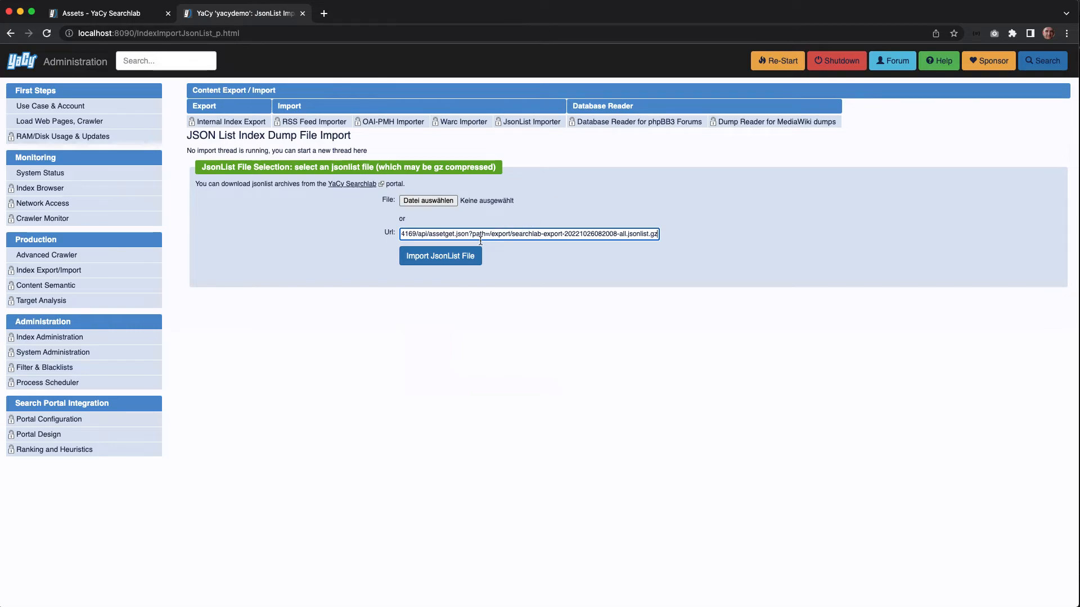
pyautogui.click(439, 255)
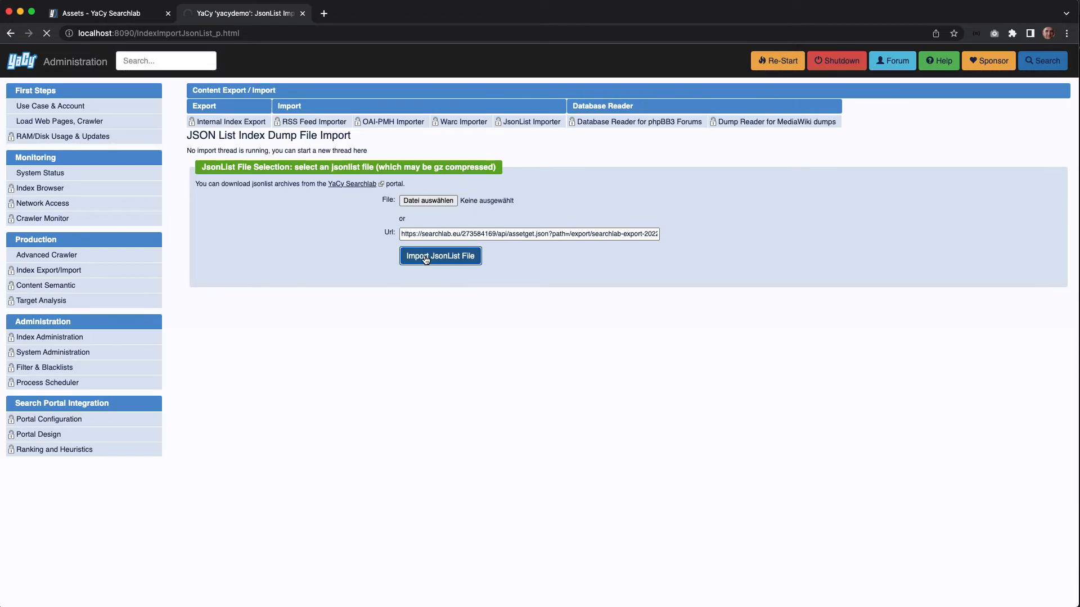
# Import the dump (9886 entries), check the URL count, then search 'berlin' for 481 results.
pyautogui.click(440, 255)
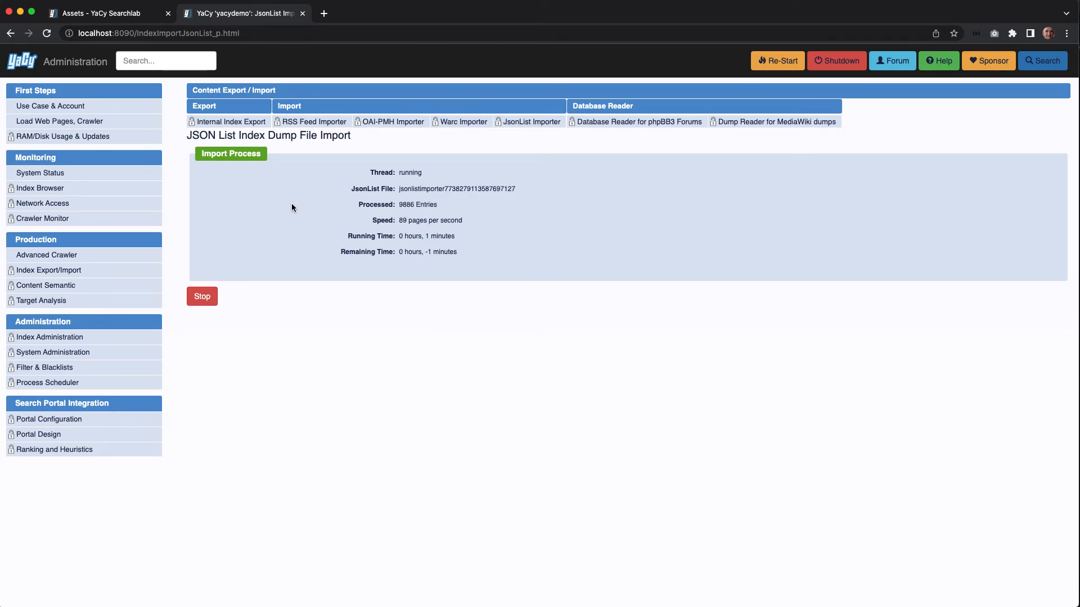
pyautogui.click(202, 296)
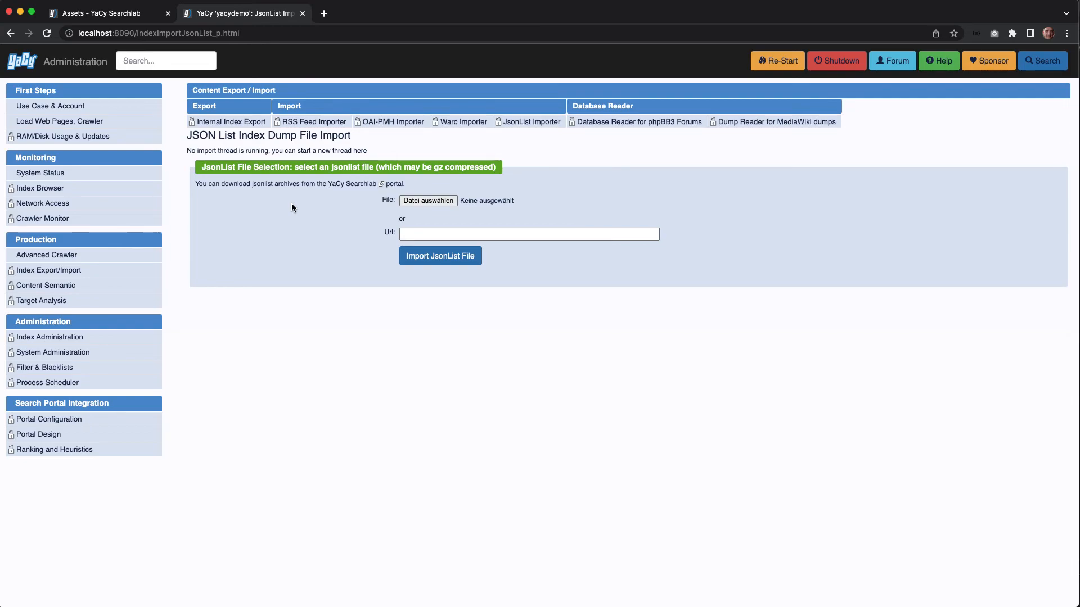
pyautogui.moveTo(88, 356)
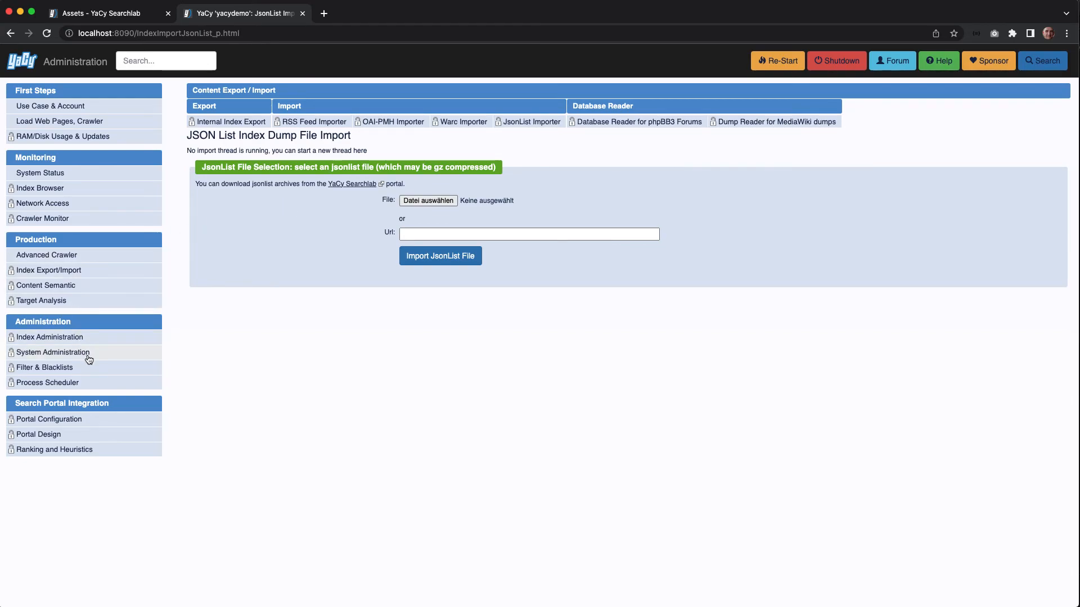
pyautogui.moveTo(41, 300)
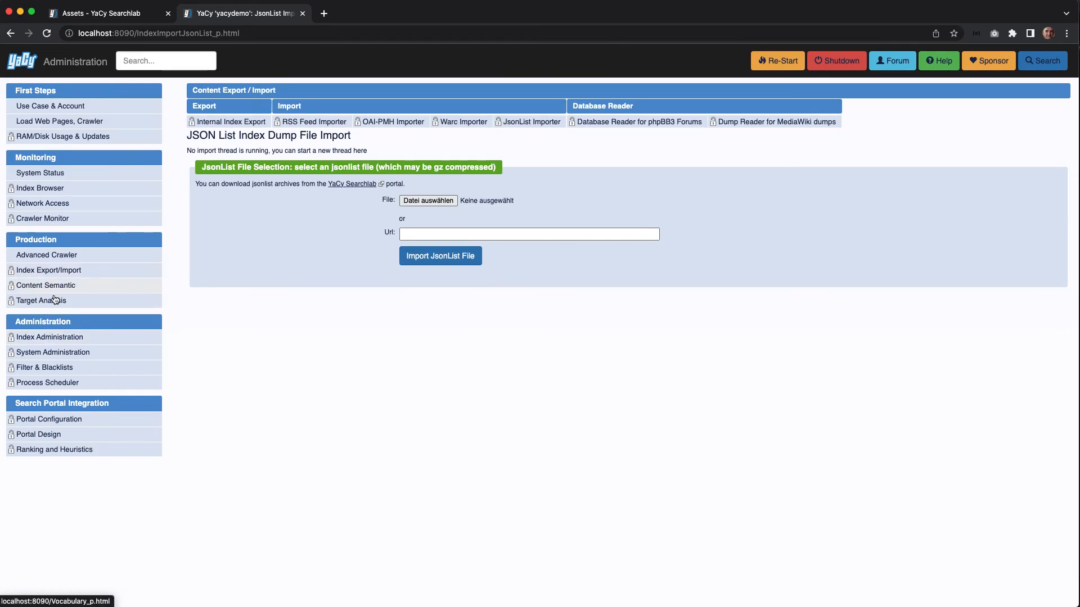
pyautogui.click(50, 337)
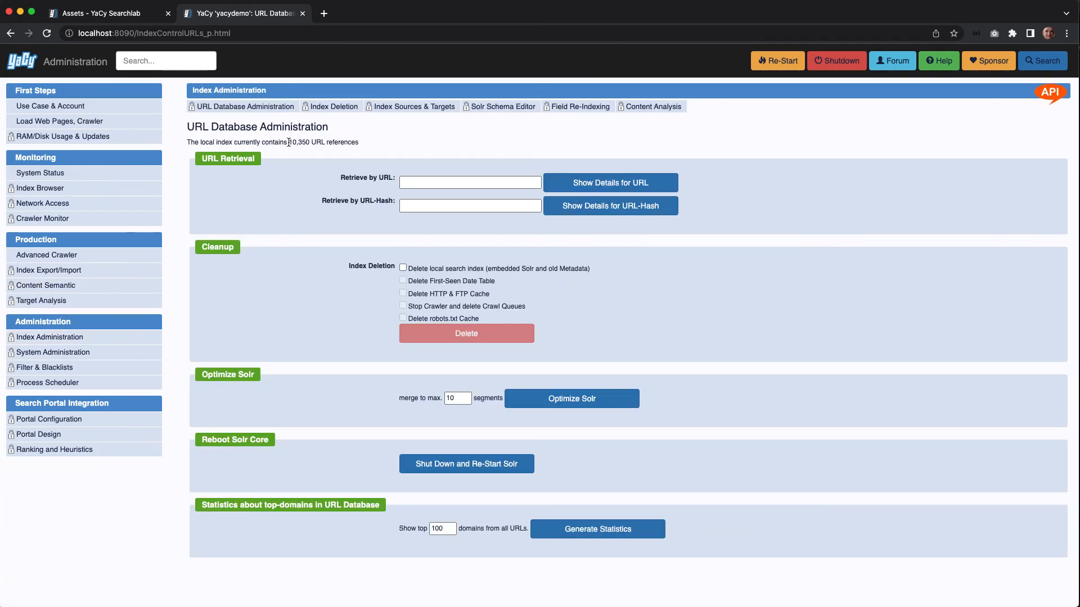
pyautogui.click(165, 60)
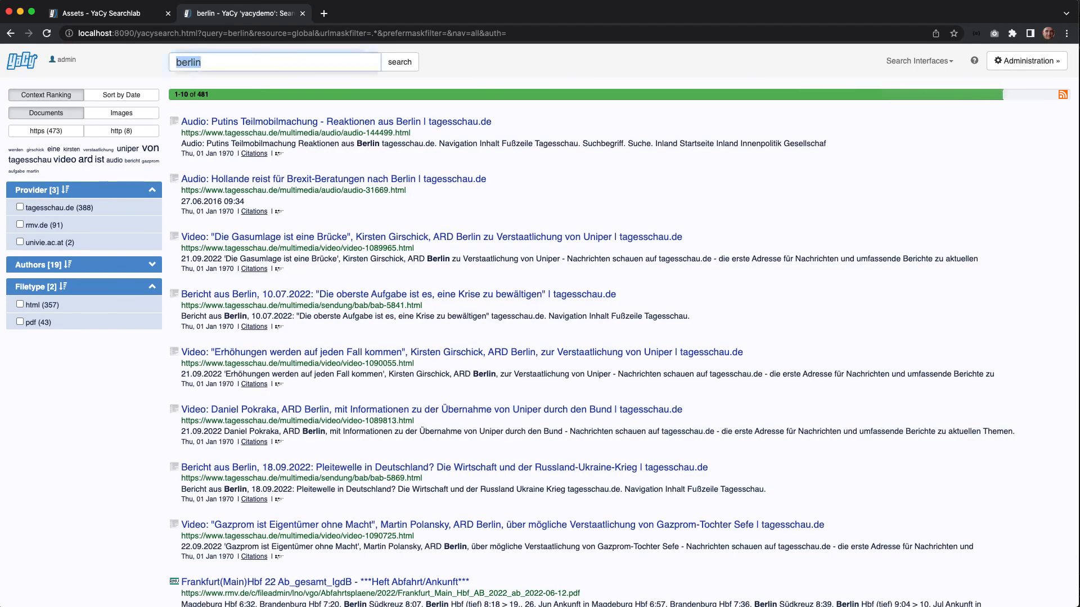
pyautogui.click(274, 62)
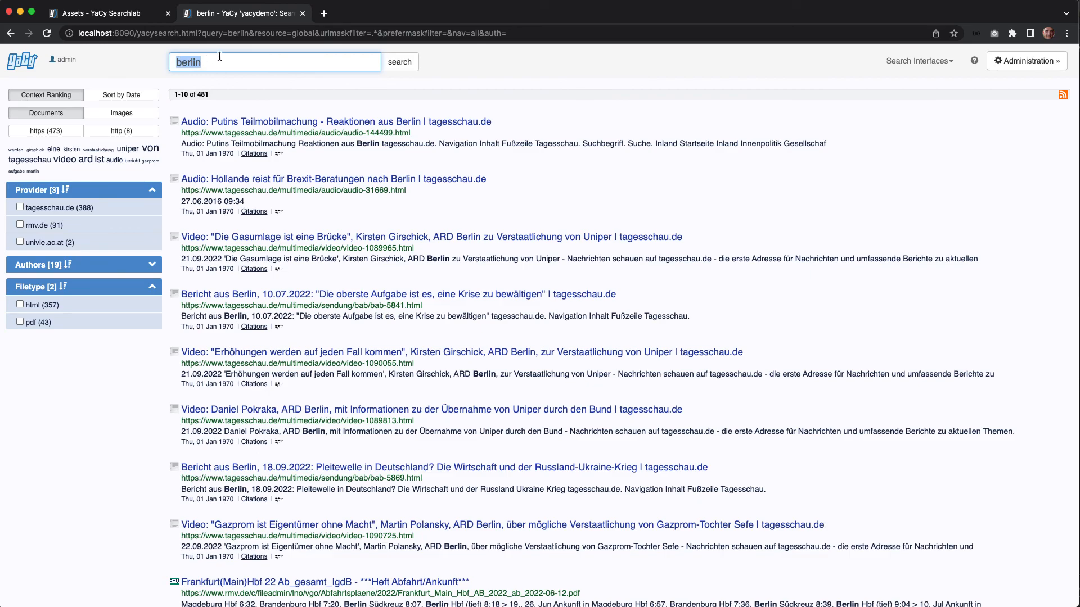